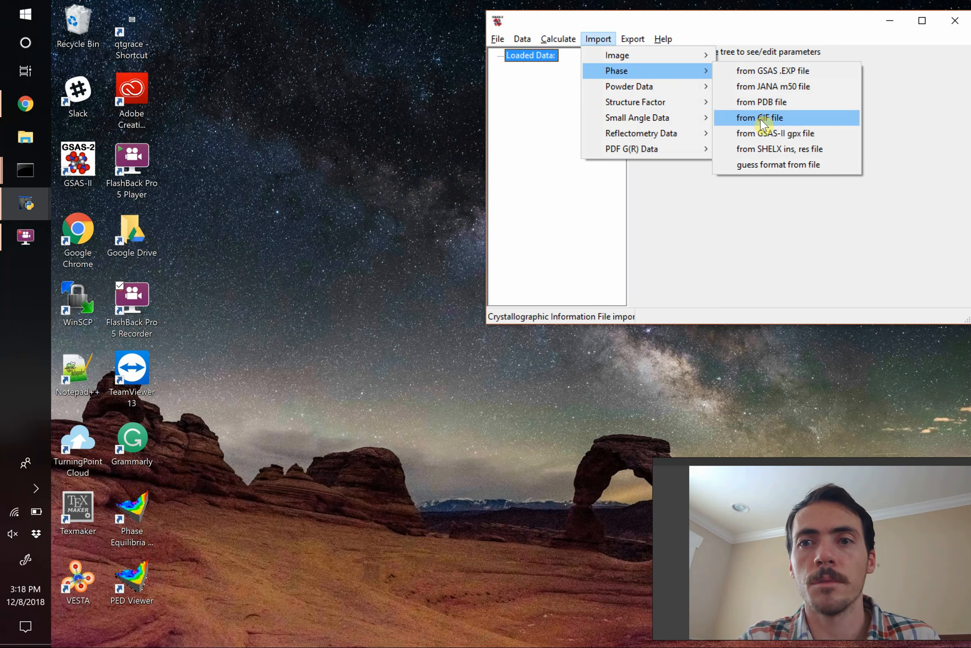
# - Import a phase from the 1503685.cif file in Documents
pyautogui.click(760, 118)
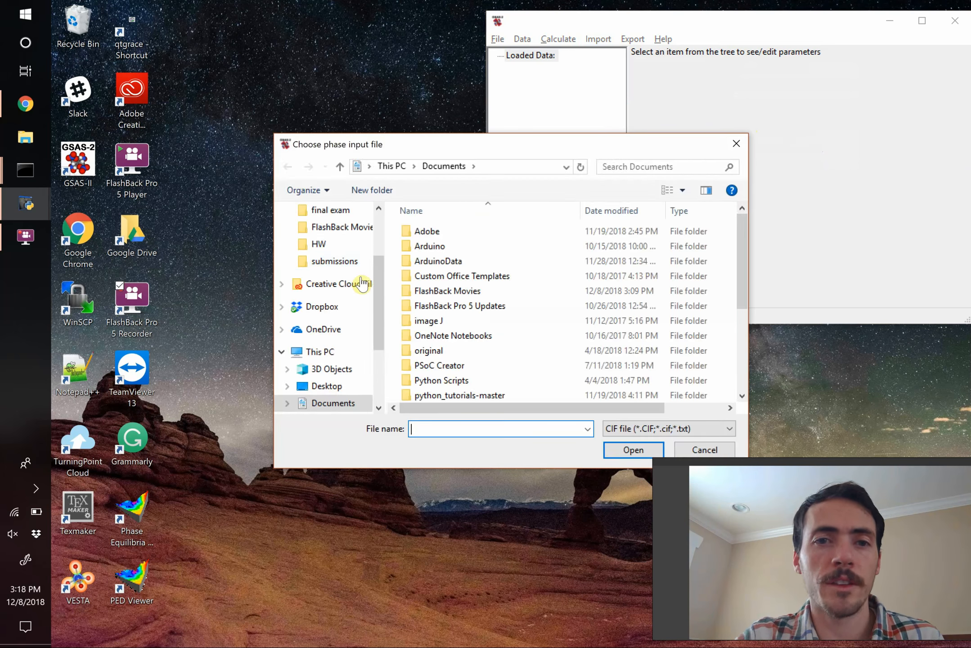
pyautogui.scroll(3)
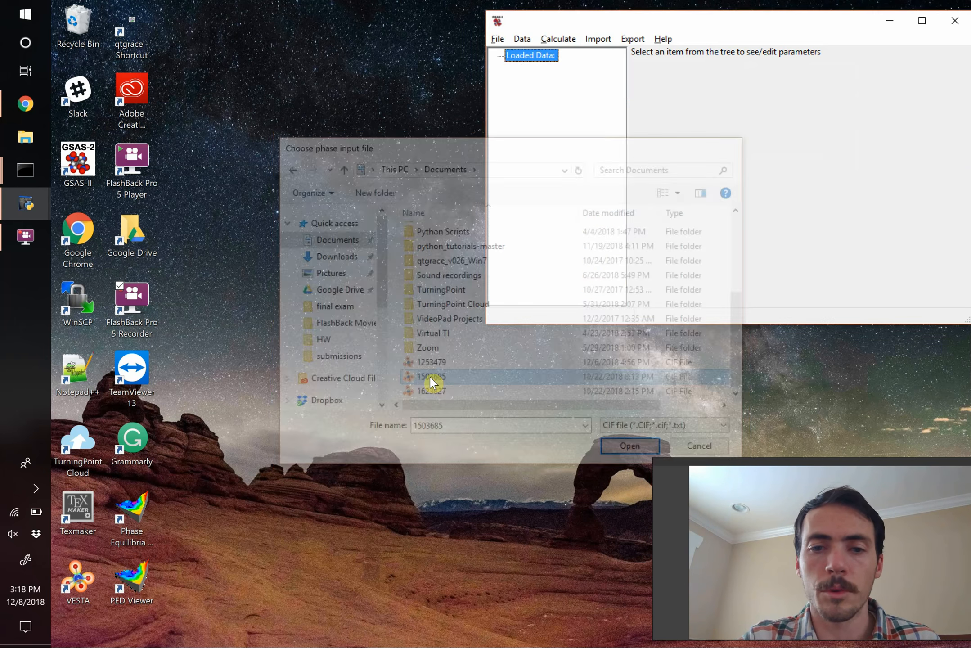
pyautogui.click(629, 445)
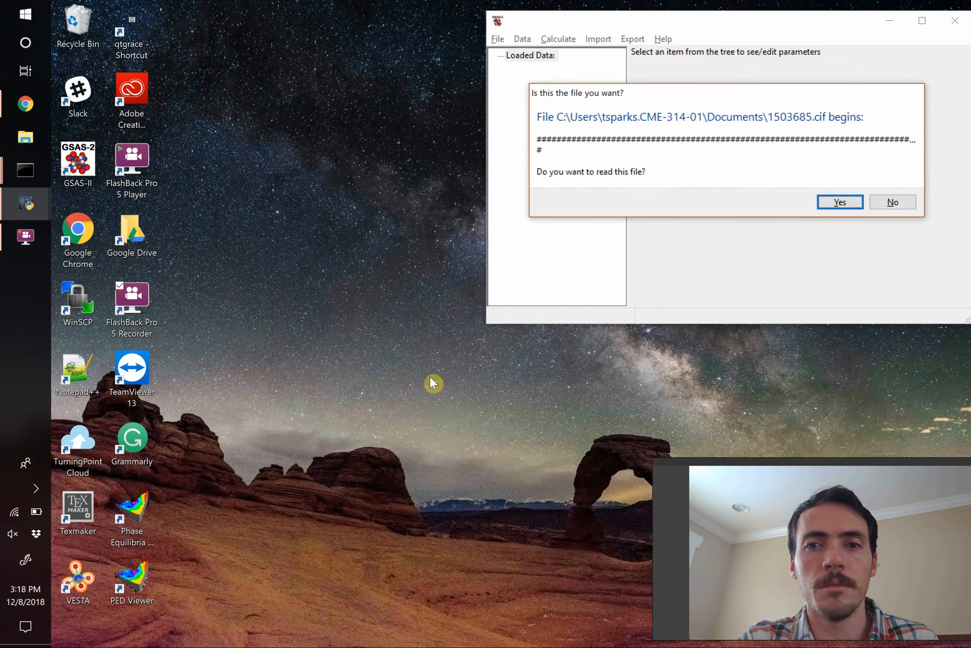
# - Confirm reading 1503685.cif as the Br3 Cs Pb phase and set unit cell a to 5.81
pyautogui.click(839, 202)
pyautogui.write('5.81')
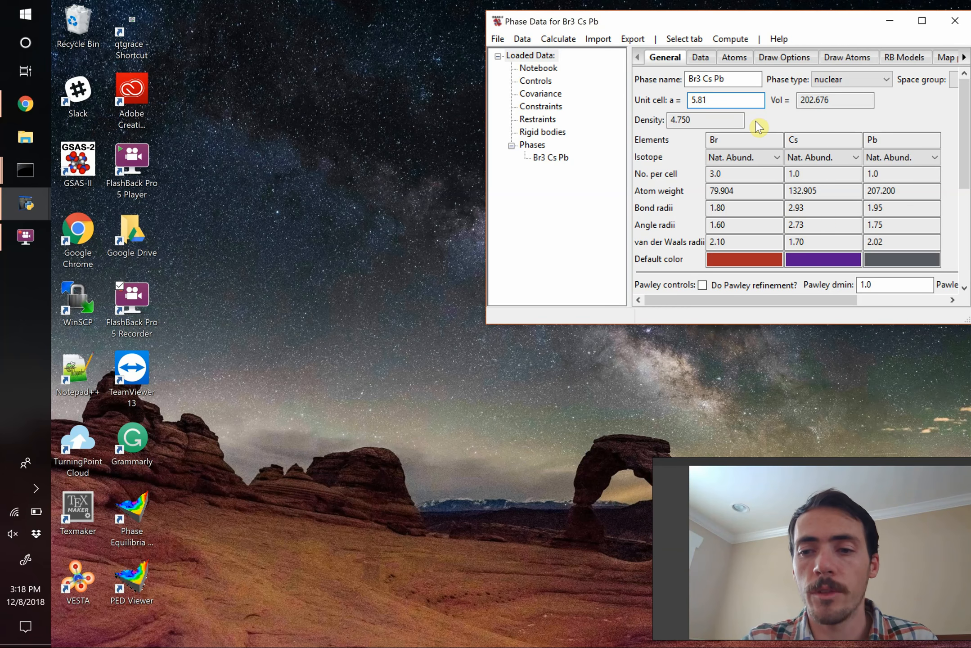
pyautogui.click(725, 100)
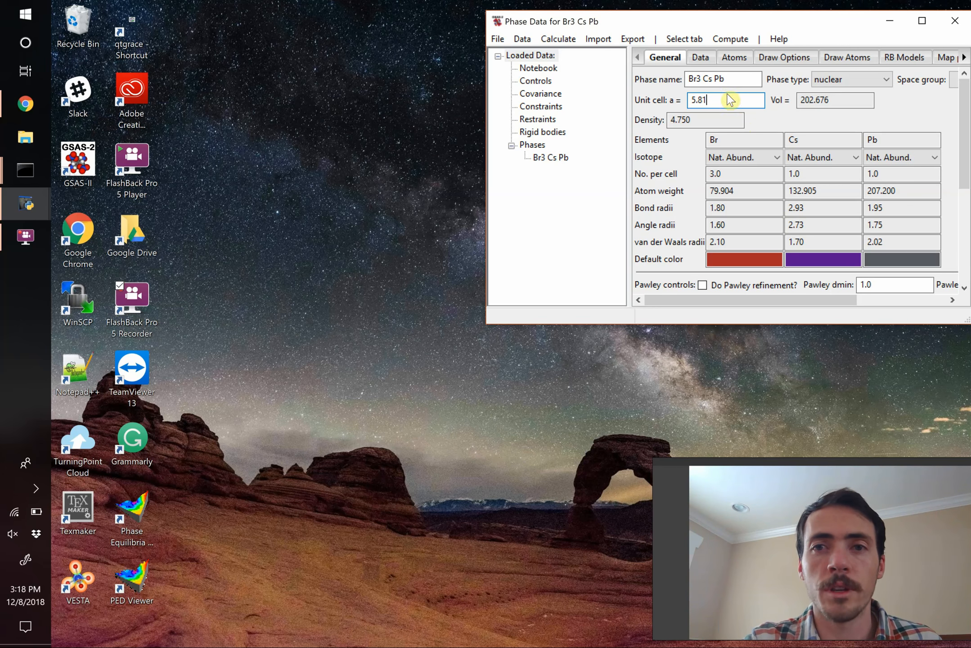
pyautogui.click(632, 39)
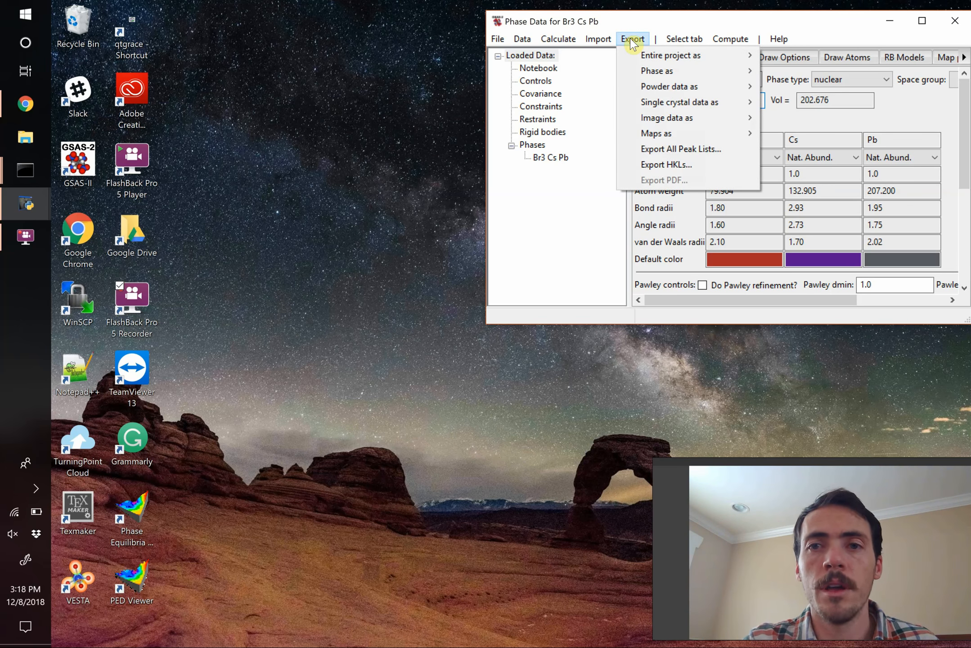
# - Export the Br3 Cs Pb phase as a CIF named test.cif on the Desktop
pyautogui.click(657, 71)
pyautogui.write('tes')
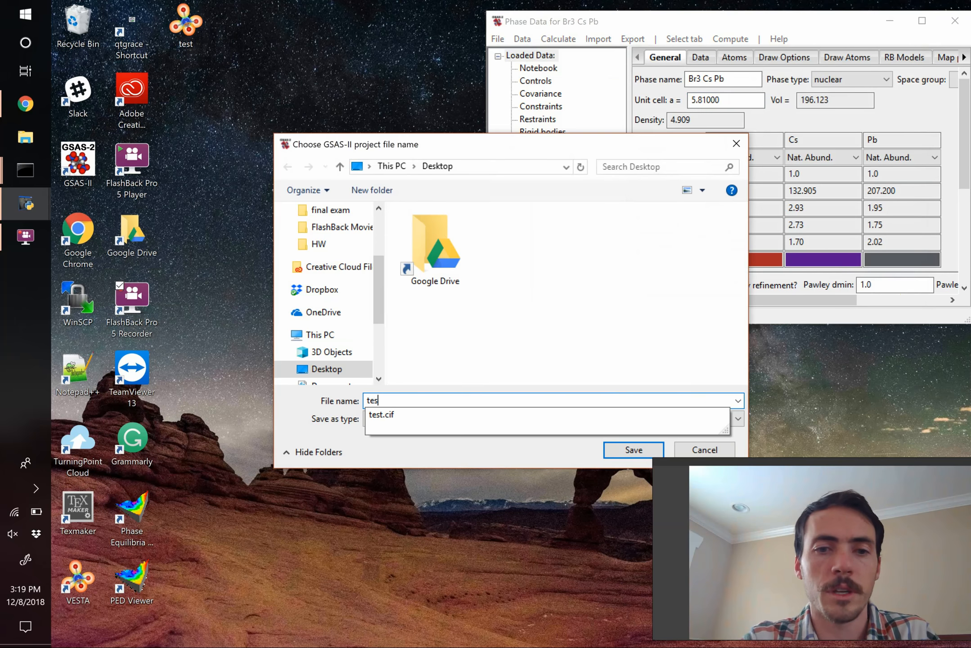
pyautogui.click(632, 450)
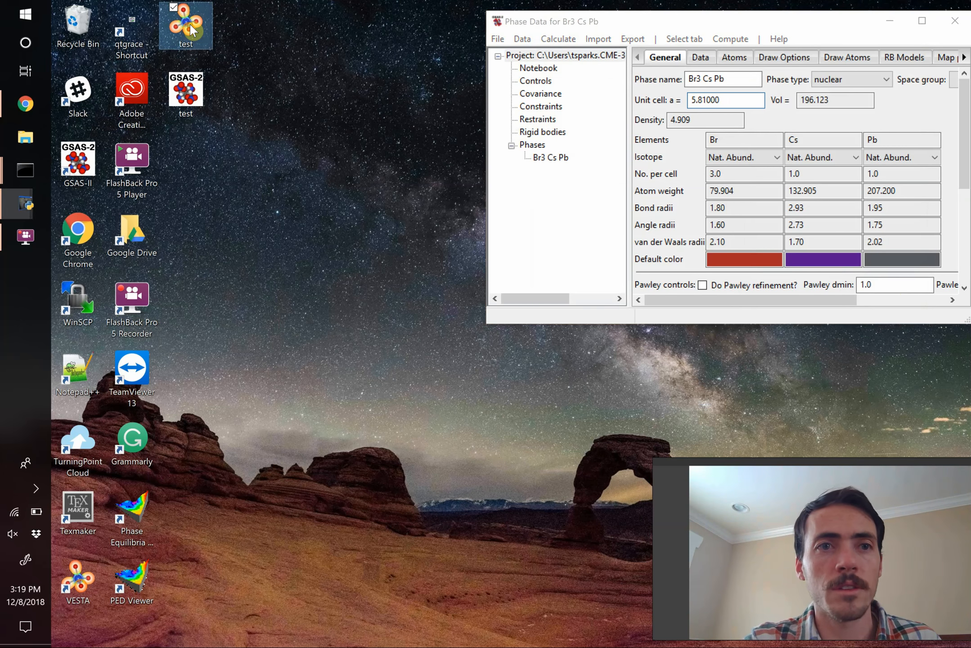
pyautogui.moveTo(185, 25)
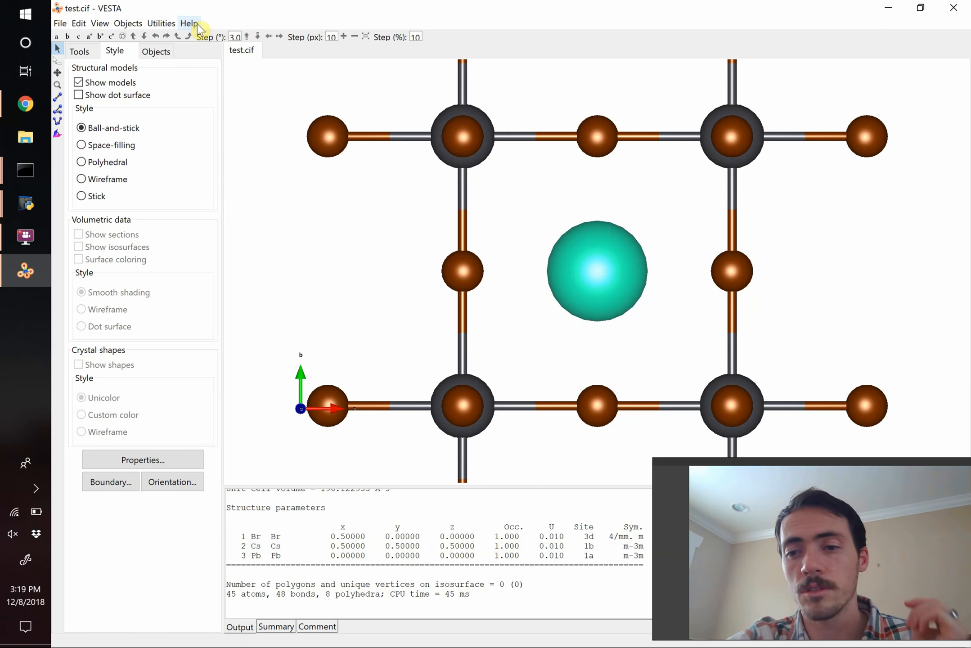
pyautogui.moveTo(496, 120)
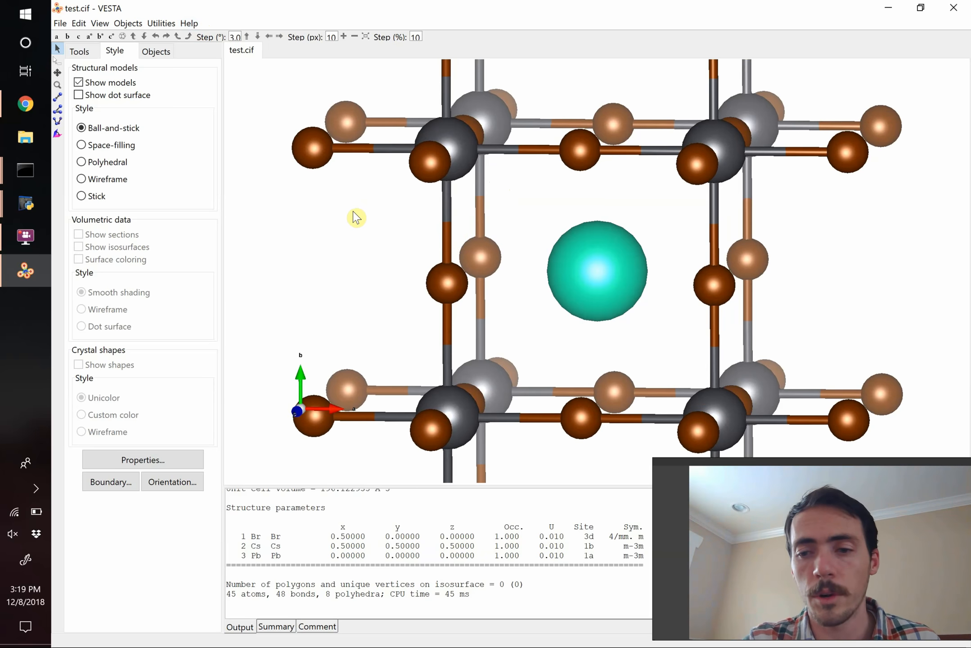
# - Open VESTA's Edit menu with the test.cif perovskite structure displayed
pyautogui.click(77, 23)
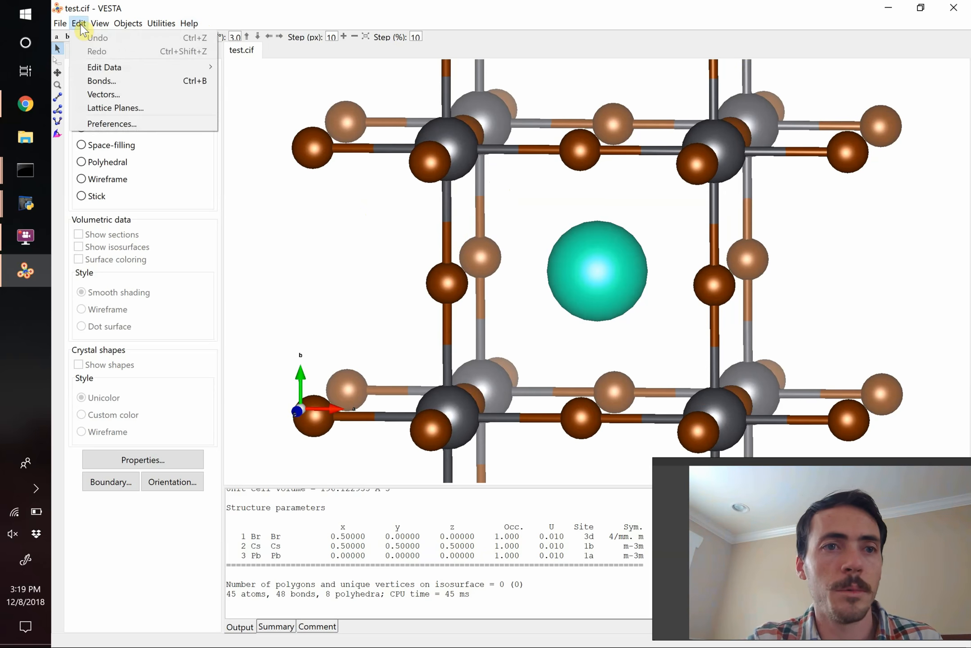
pyautogui.moveTo(100, 80)
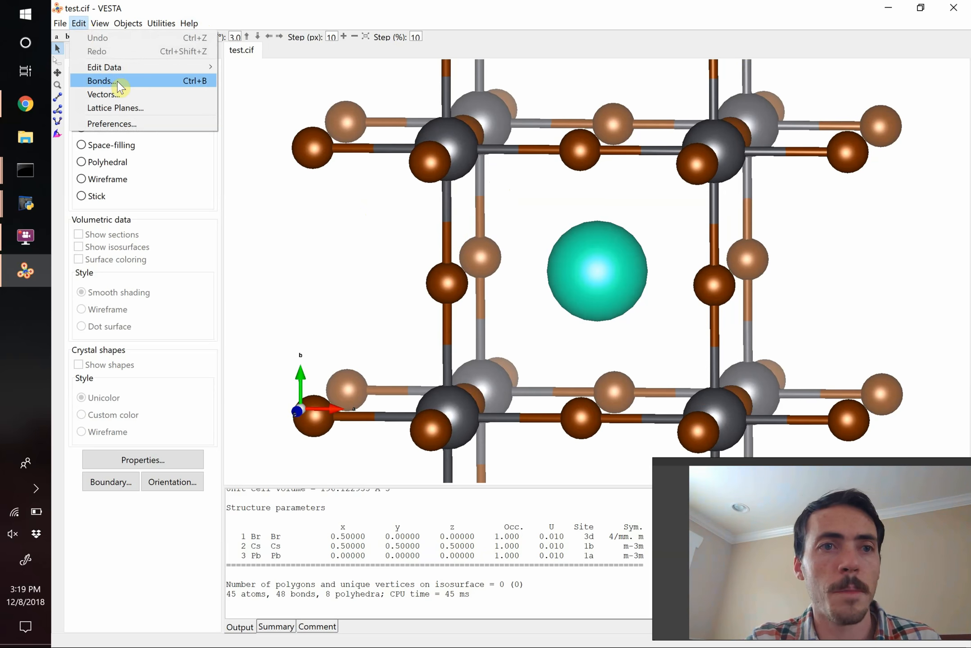
# - Set the Pb–Br bond maximum length to 7 Å, then to 4 Å
pyautogui.click(100, 81)
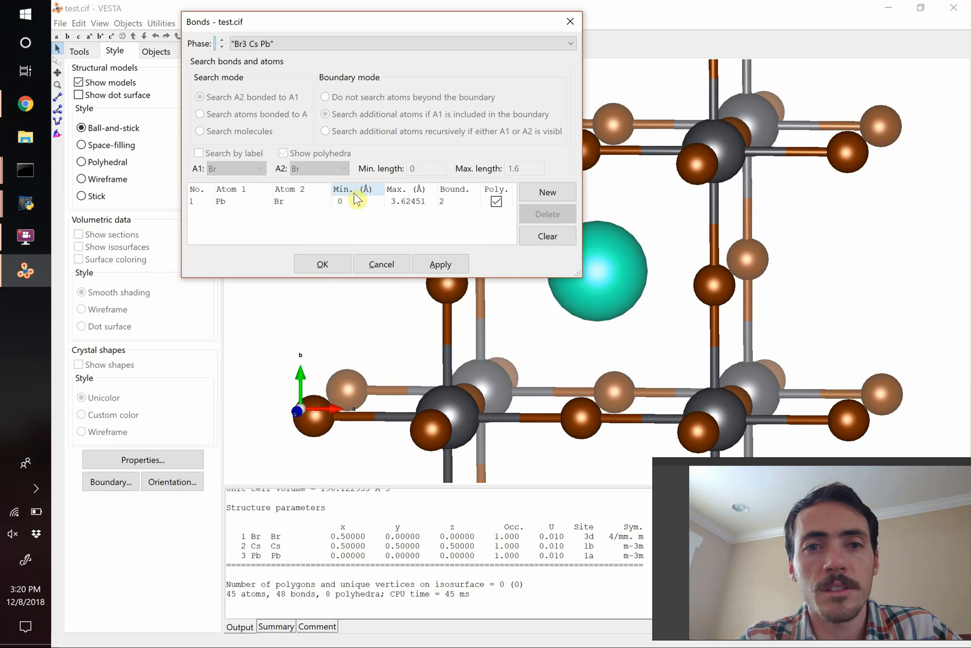
pyautogui.moveTo(408, 205)
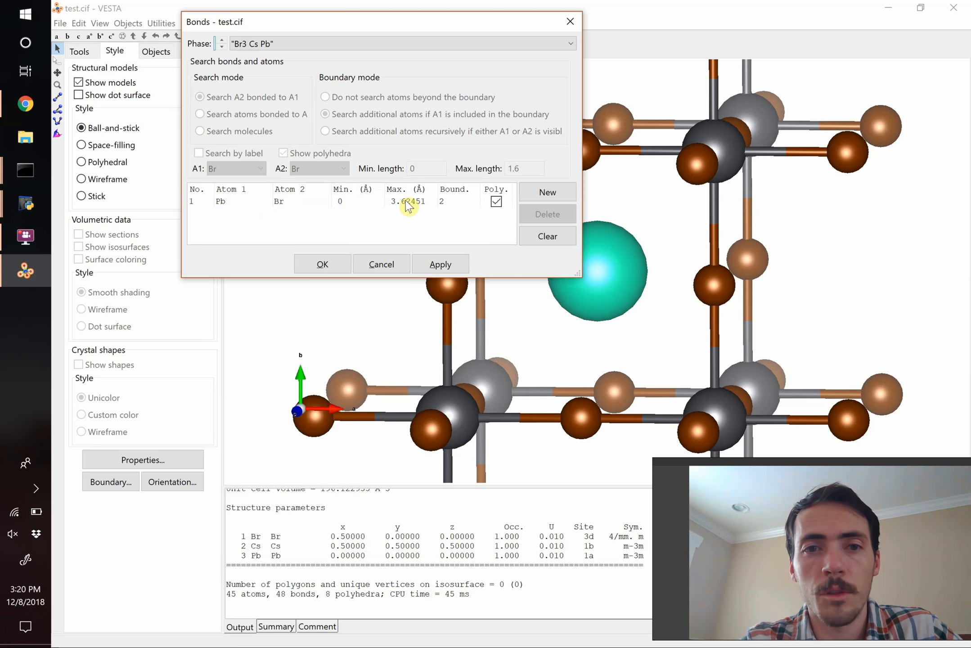
pyautogui.moveTo(411, 212)
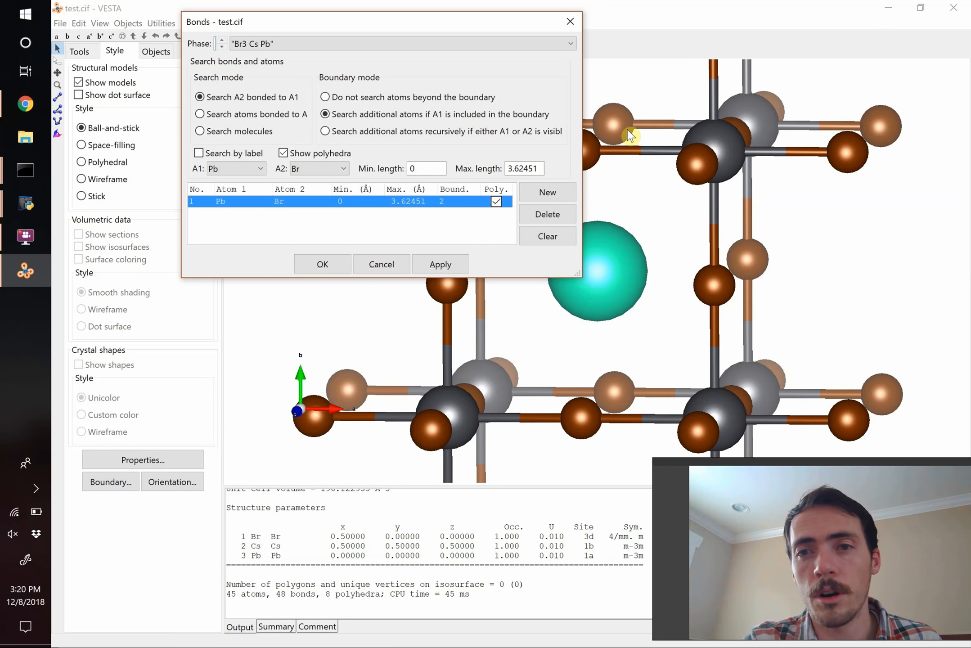
pyautogui.moveTo(413, 212)
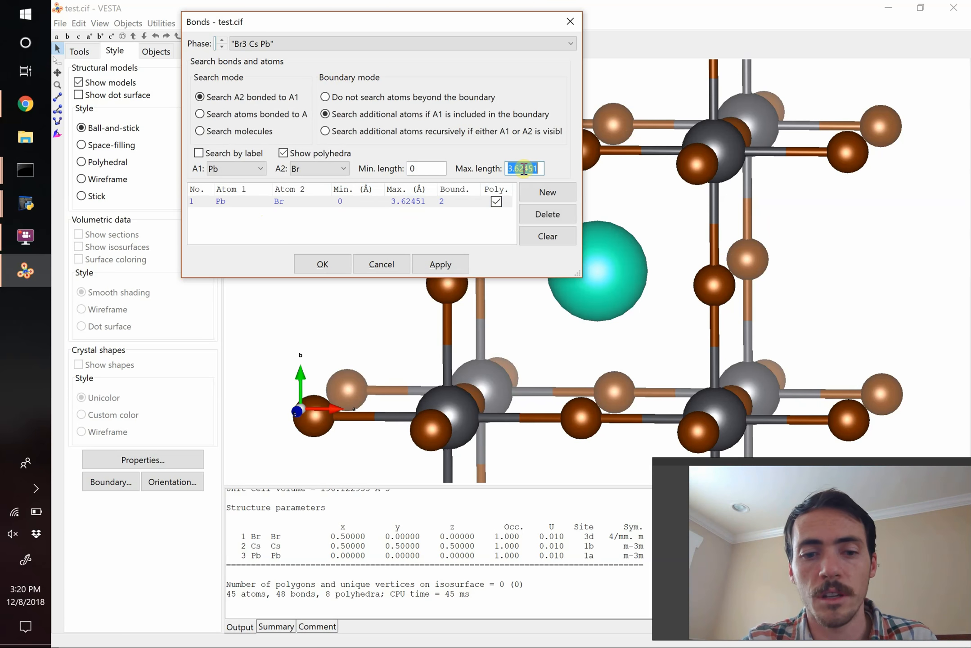
pyautogui.write('4')
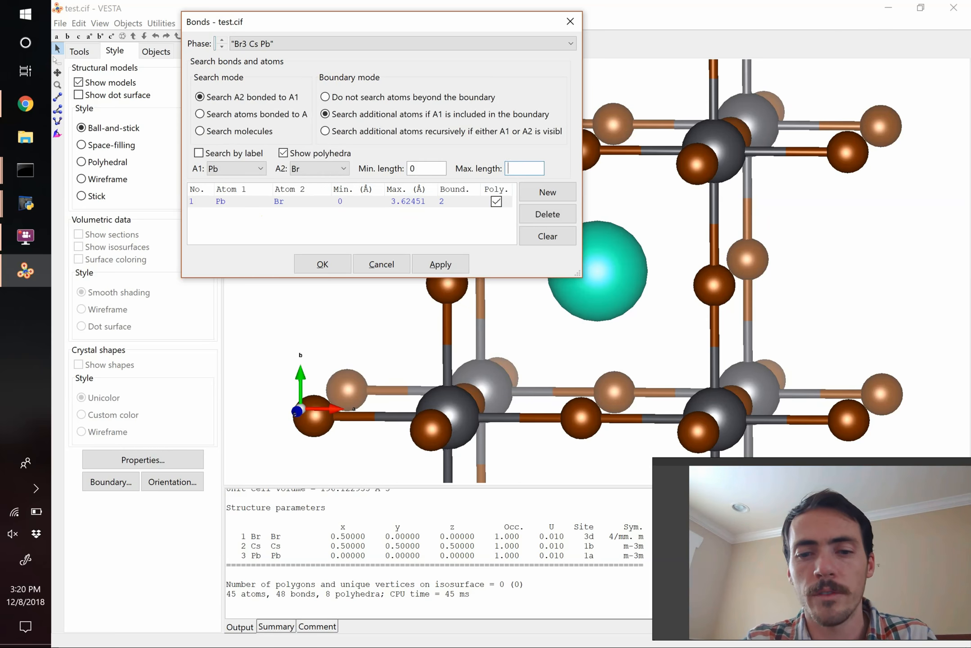
pyautogui.write('7')
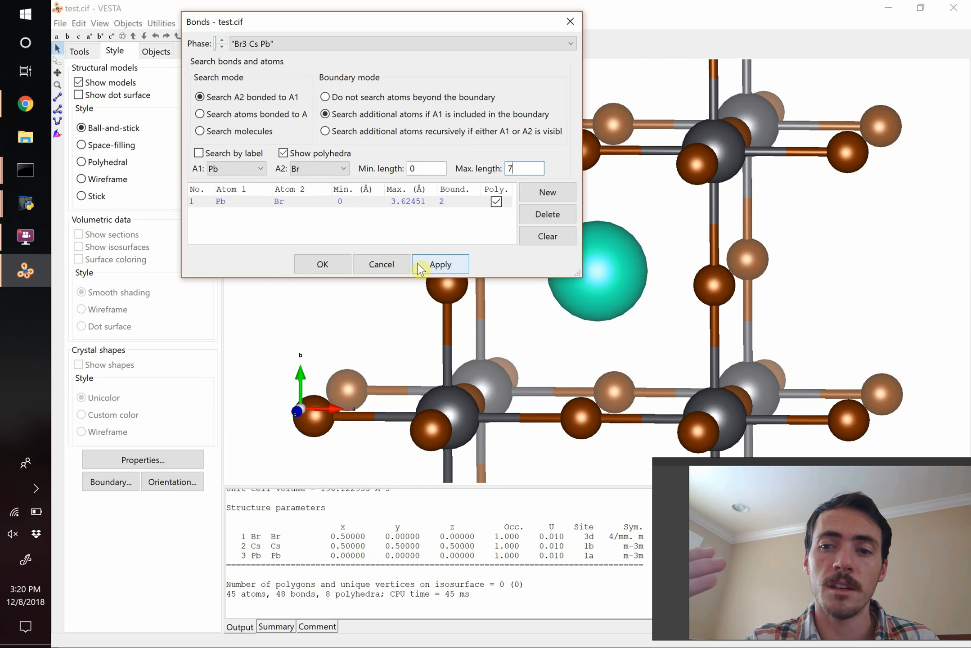
pyautogui.click(440, 264)
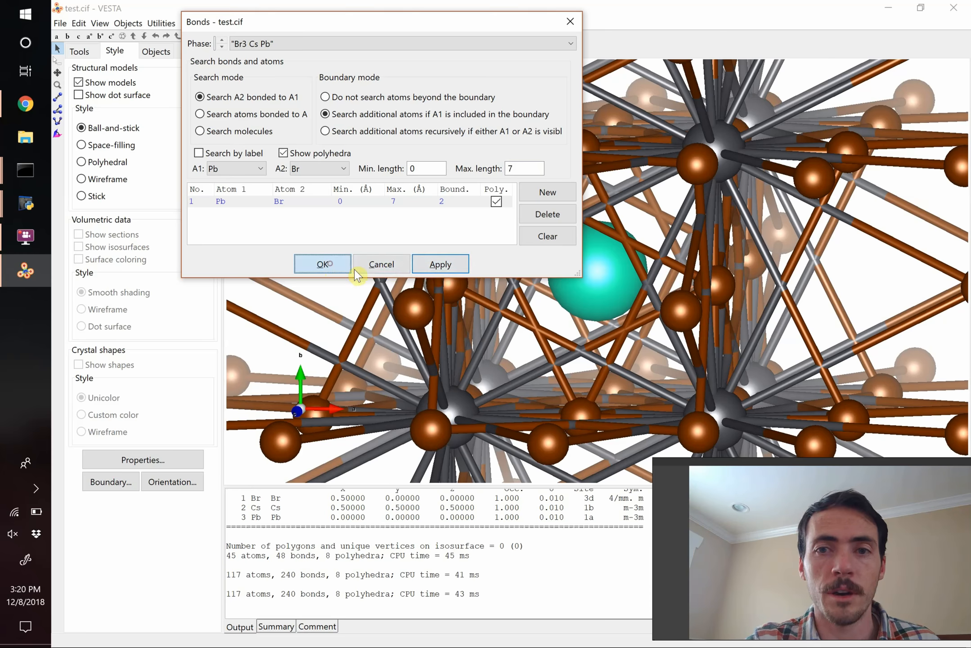
pyautogui.click(321, 264)
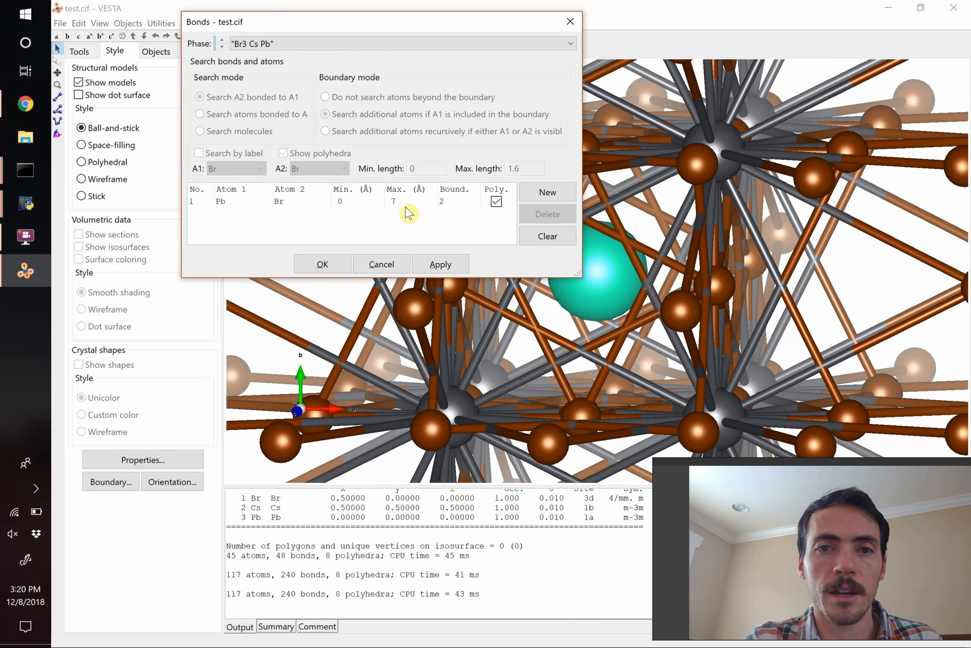
pyautogui.click(278, 200)
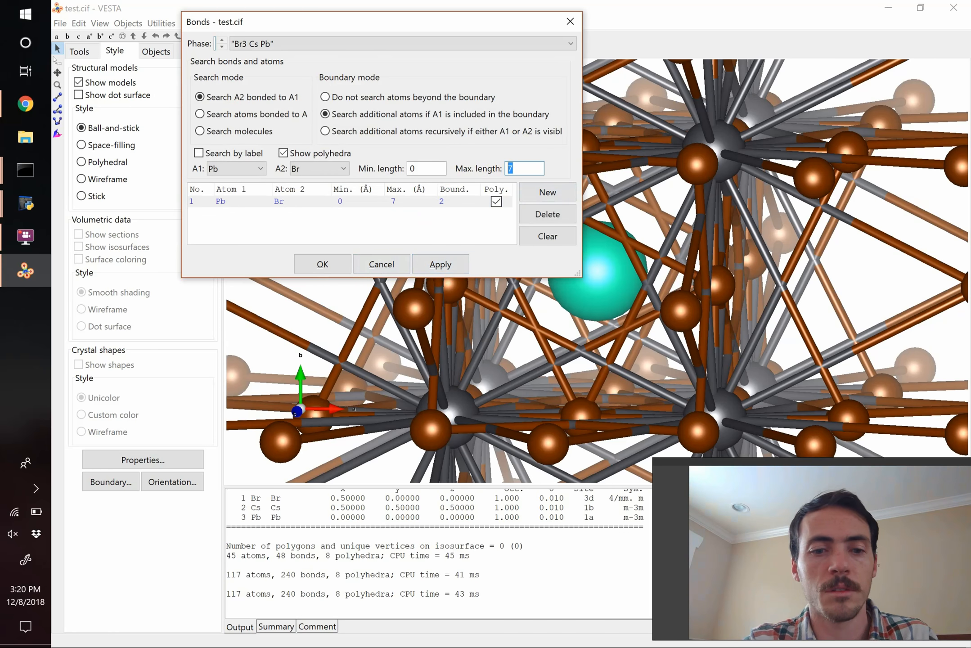
pyautogui.click(439, 263)
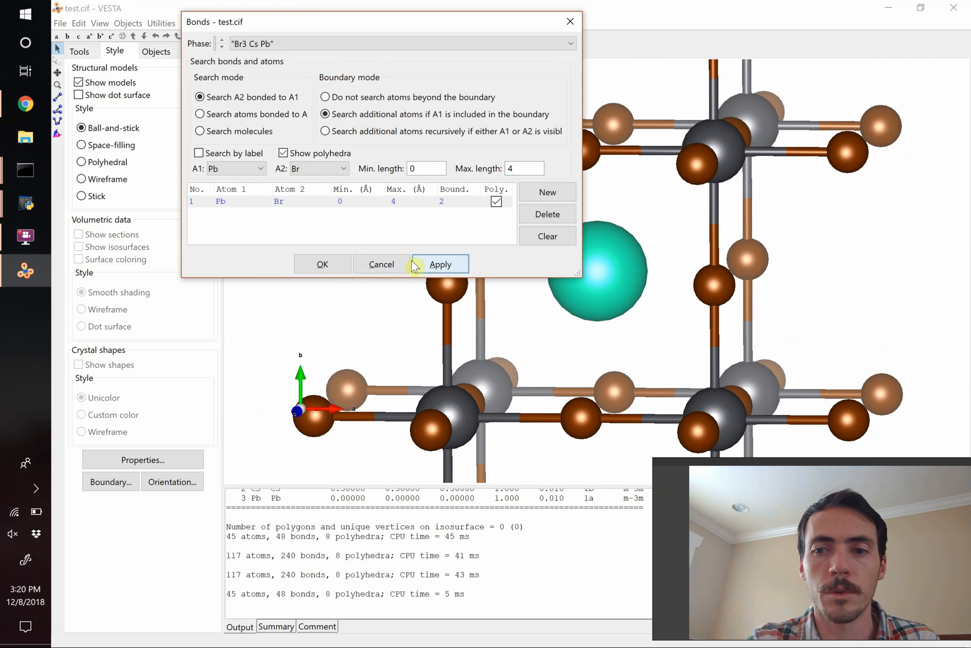
# - Close the Bonds dialog and measure a Pb–Br bond, reading 2.905 Å
pyautogui.click(321, 264)
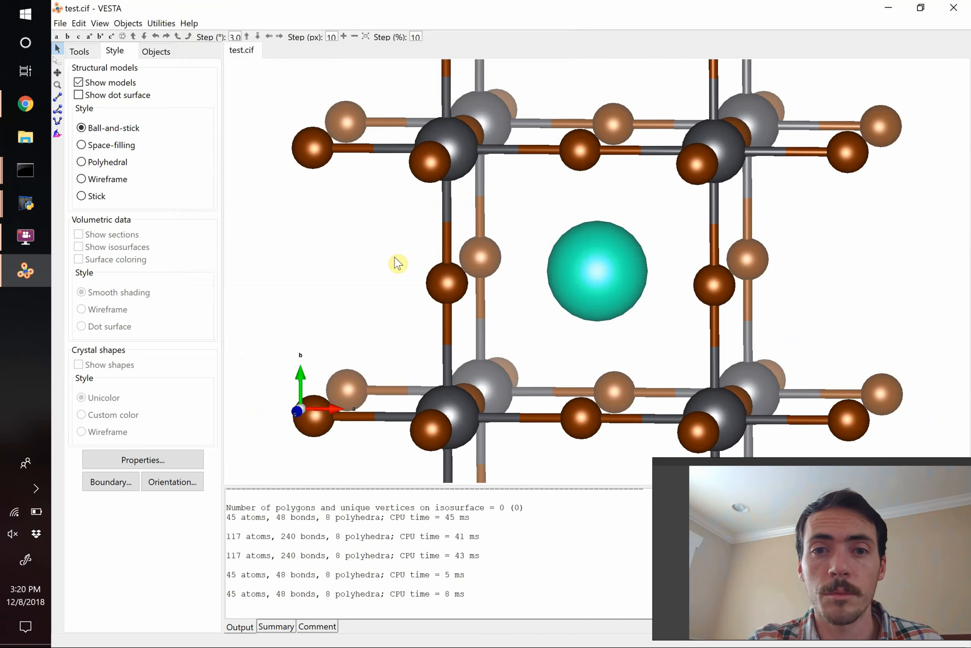
pyautogui.click(447, 231)
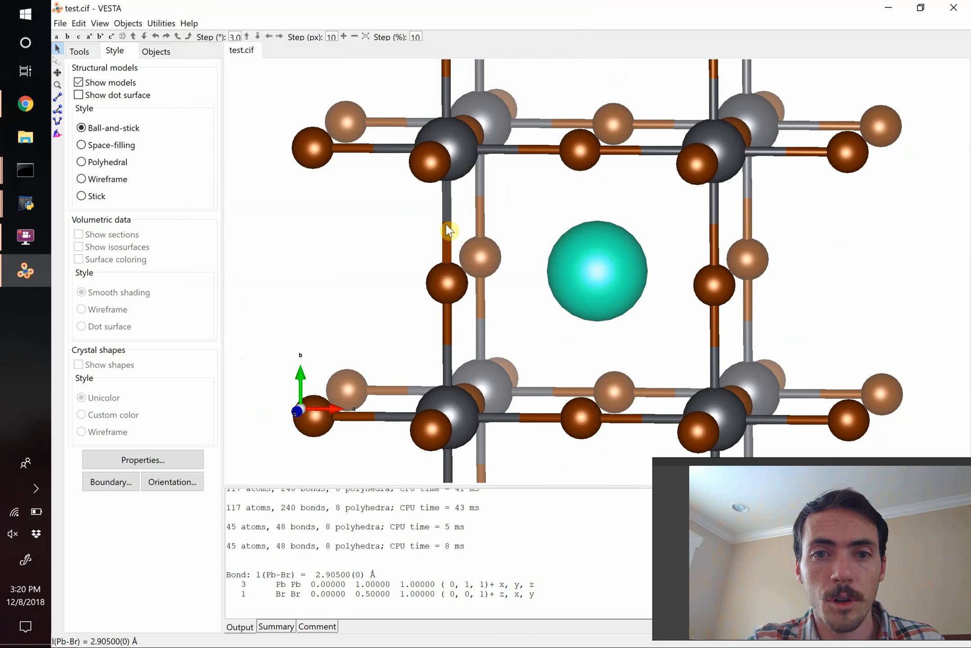
pyautogui.moveTo(459, 195)
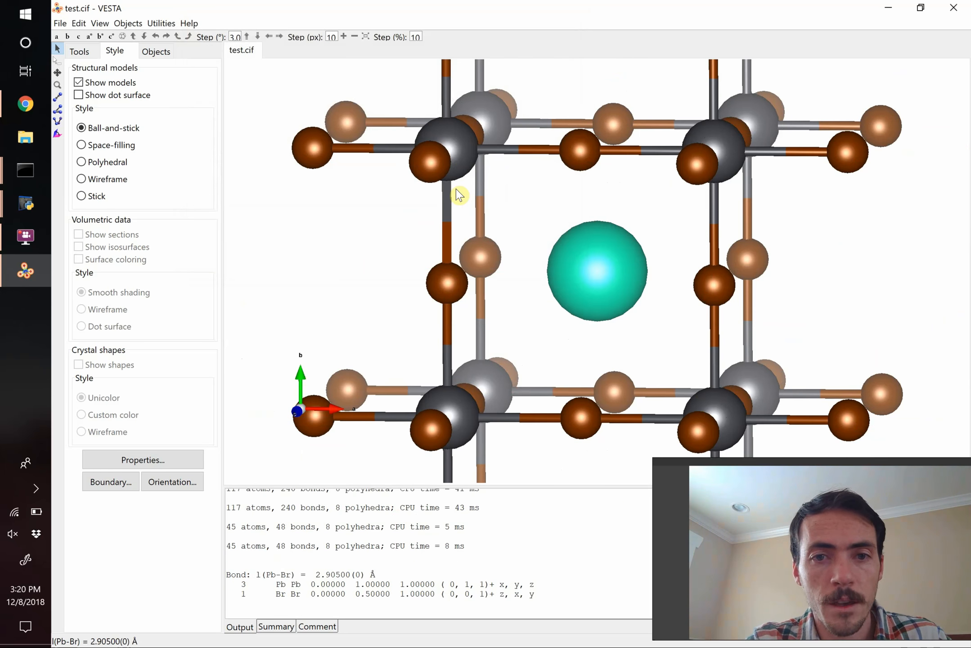
pyautogui.moveTo(300, 552)
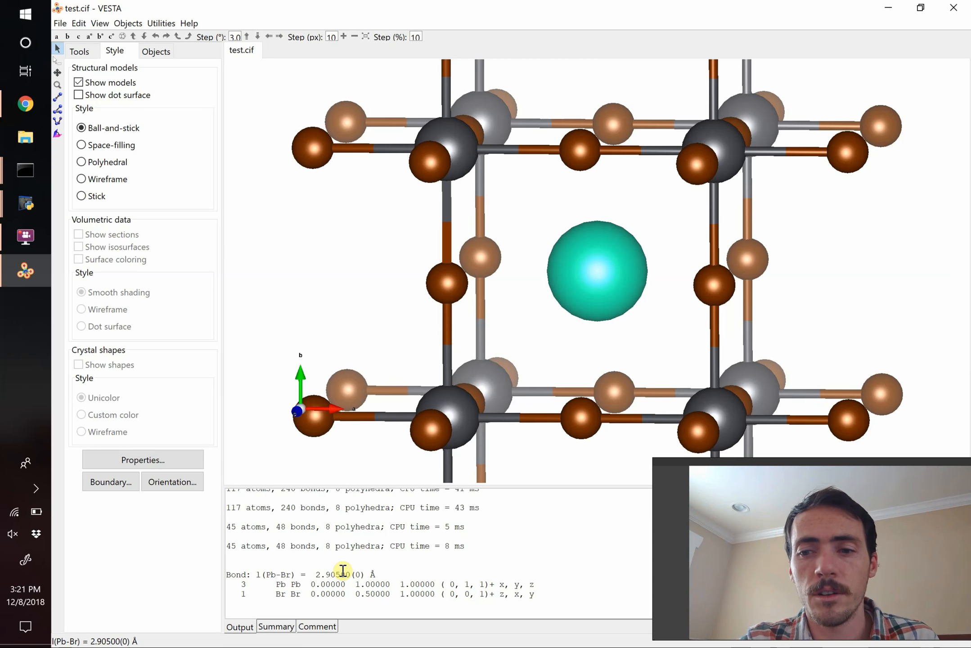
pyautogui.moveTo(418, 501)
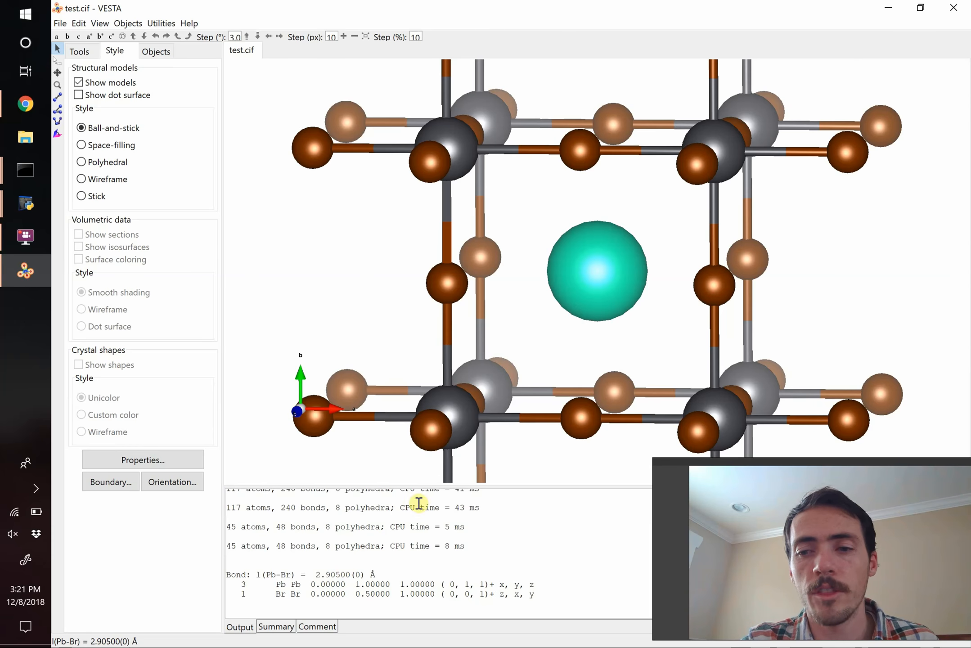
pyautogui.moveTo(464, 208)
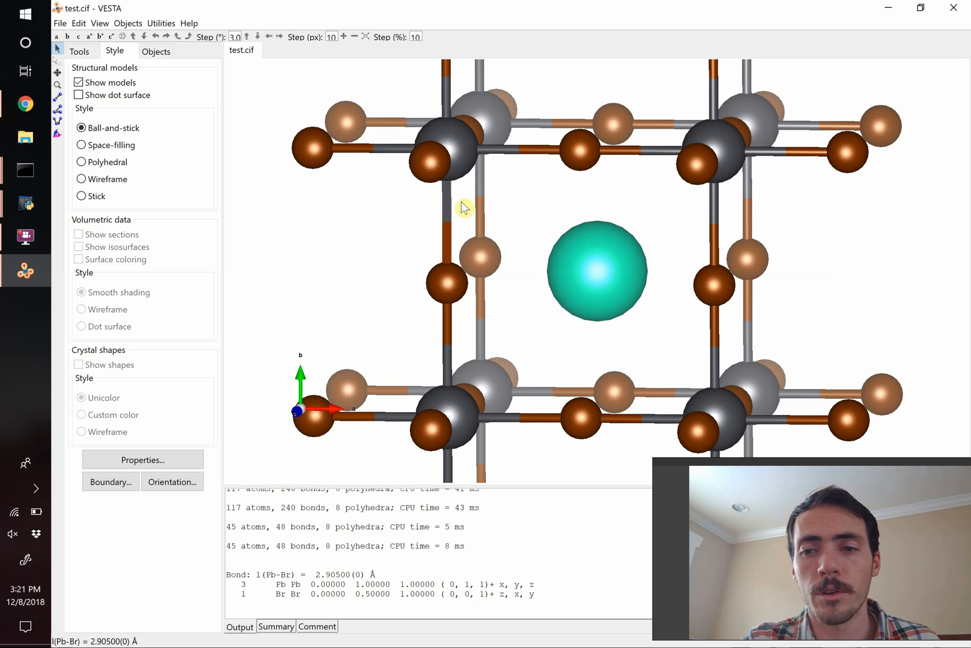